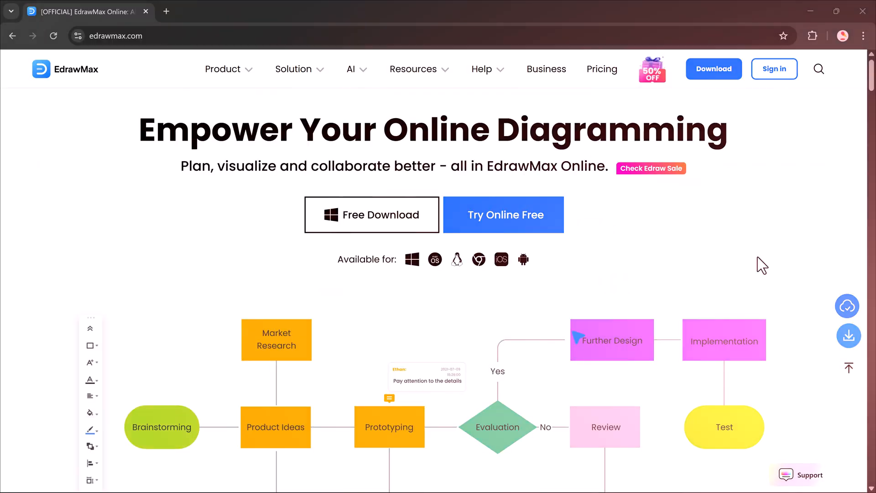
Step: Switch to EdrawMax and browse the Home template categories, then scroll back up
left_click(90, 413)
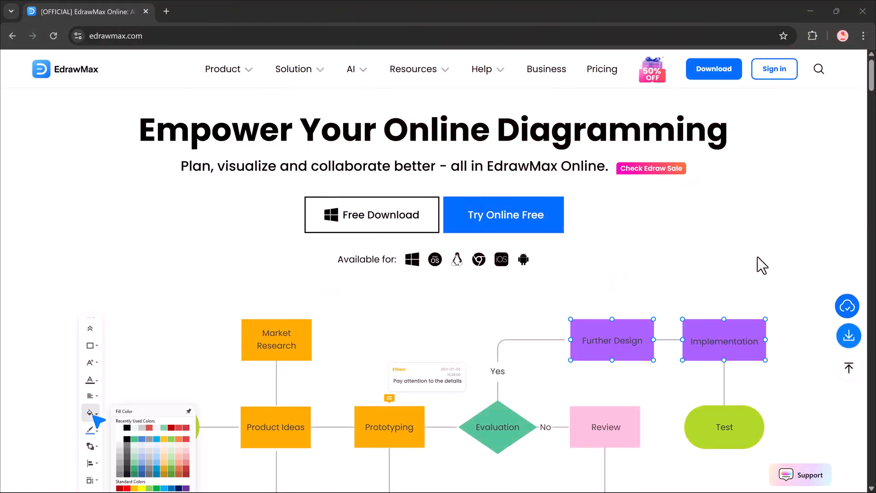
scroll("down", 3)
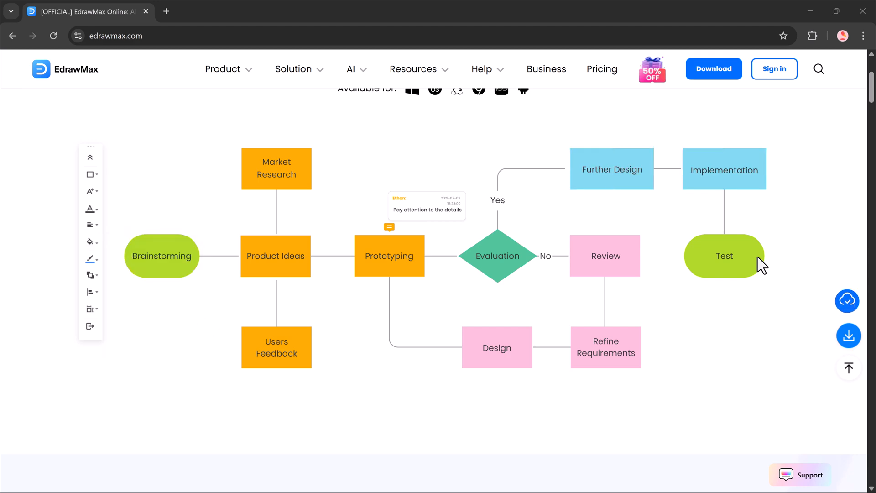
scroll("down", 3)
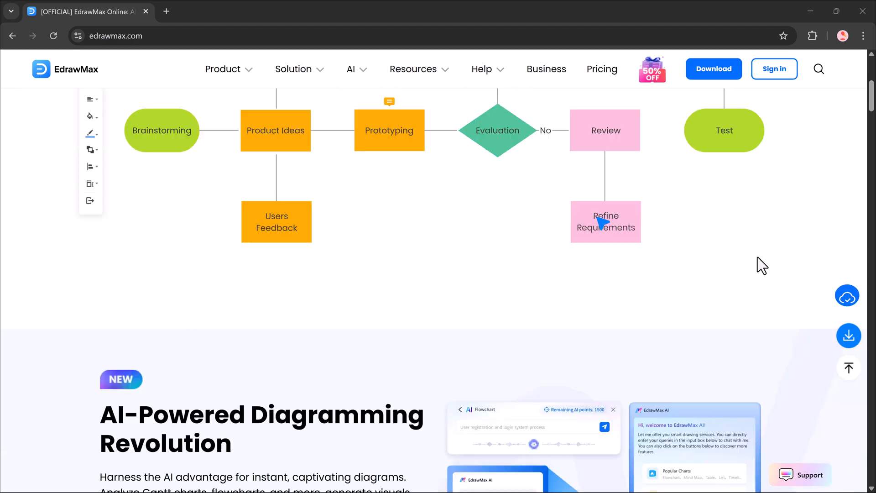
scroll("down", 3)
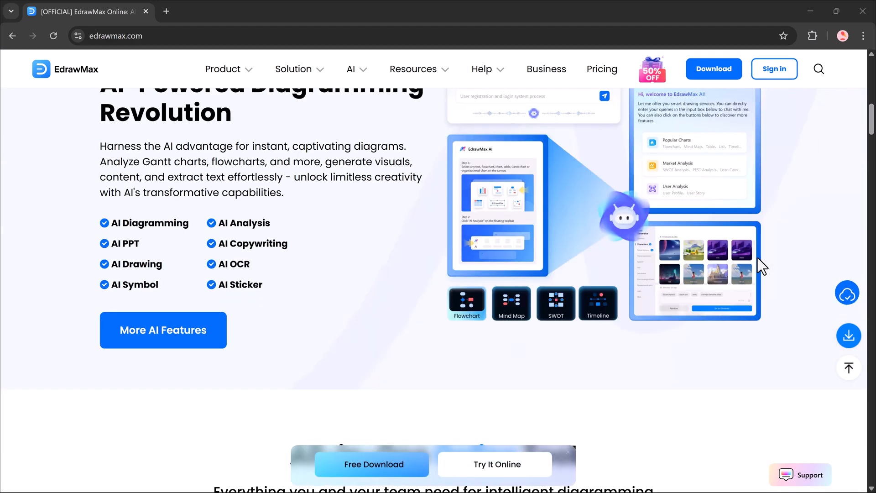
scroll("down", 3)
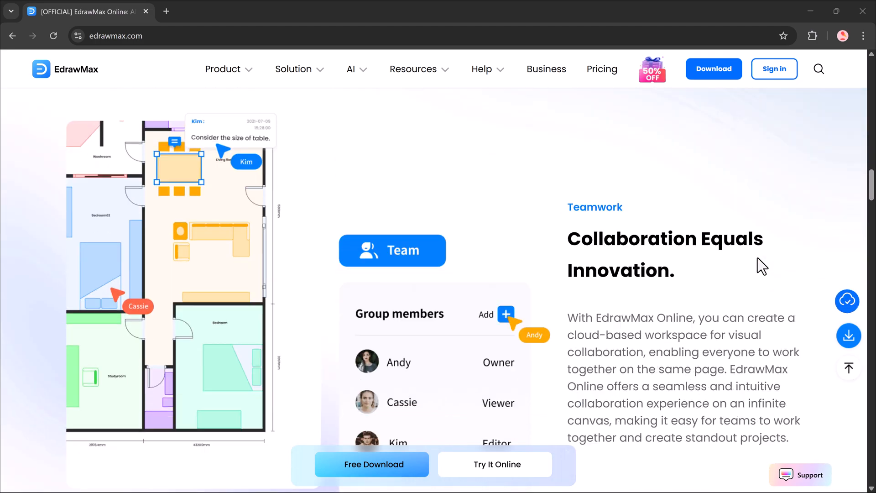
scroll("down", 3)
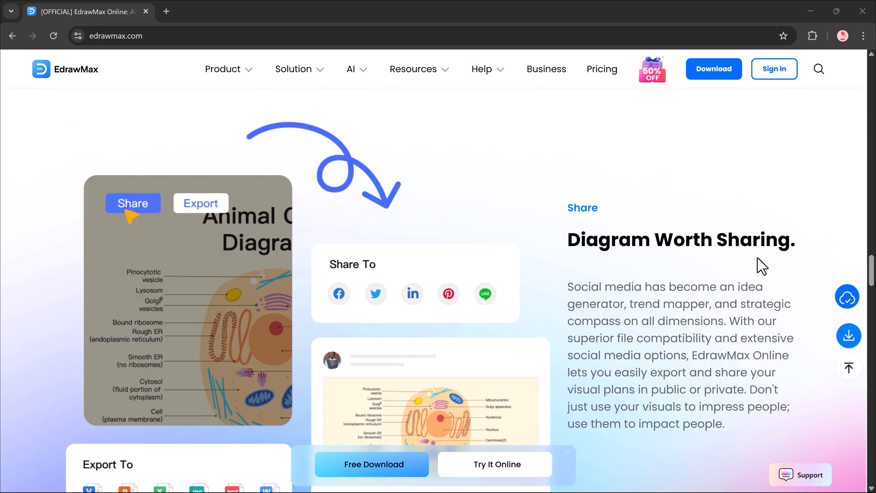
scroll("down", 3)
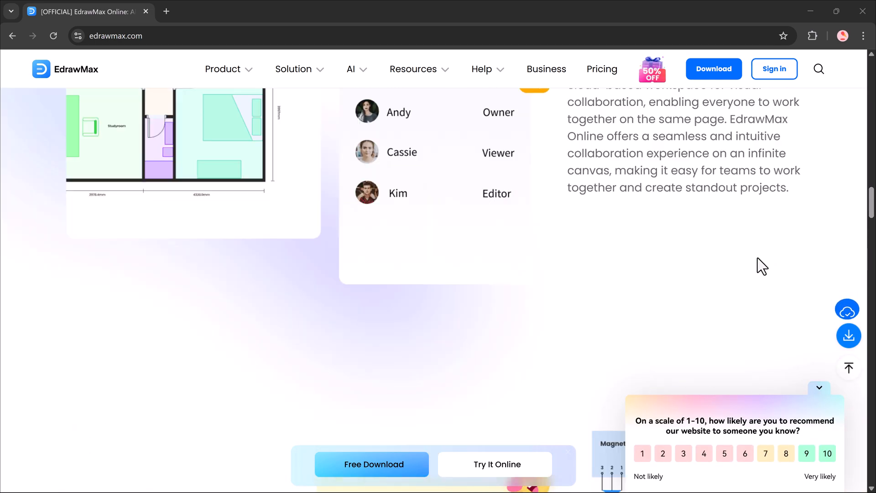
scroll("up", 3)
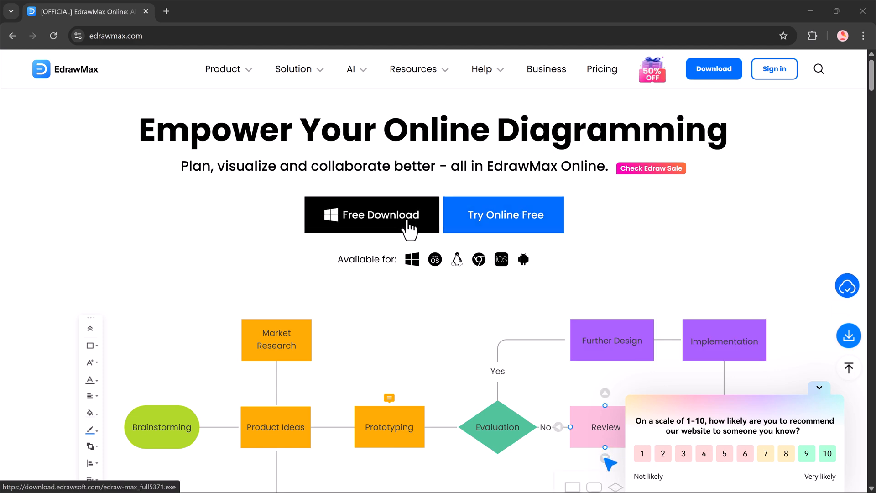
Step: Open Local Templates and scroll through the available templates
left_click(371, 215)
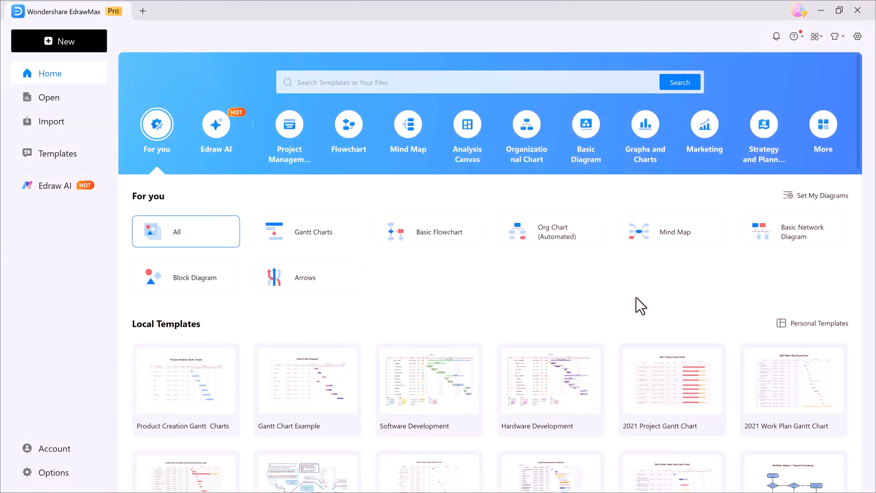
mouse_move(156, 136)
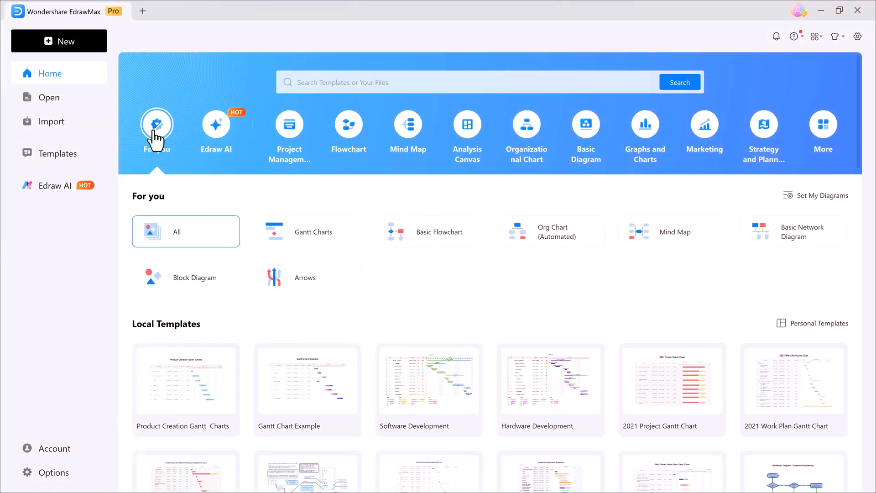
mouse_move(289, 124)
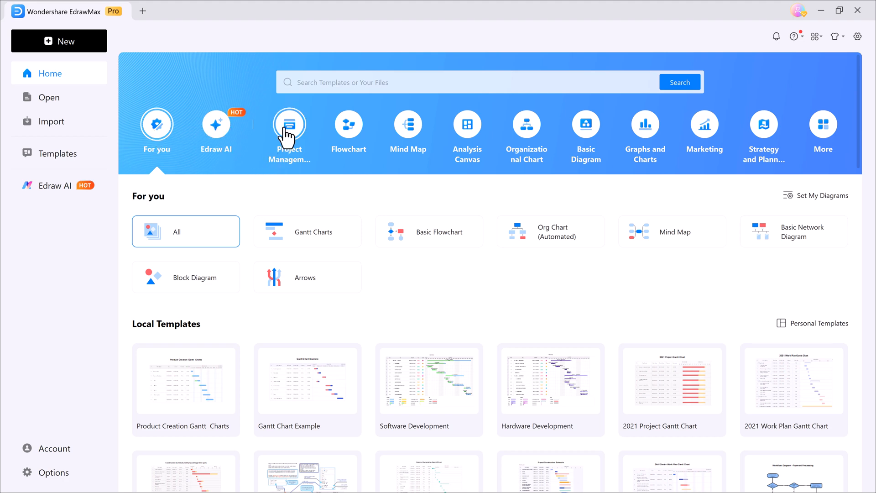
mouse_move(471, 147)
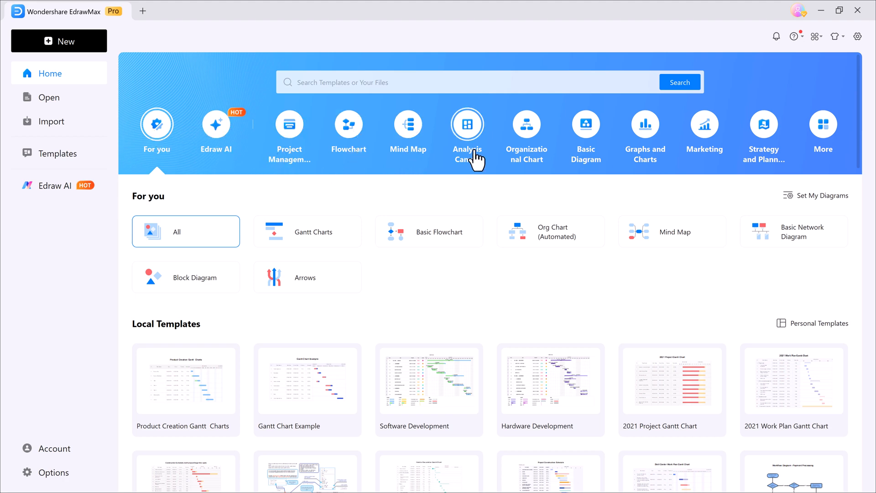
mouse_move(704, 175)
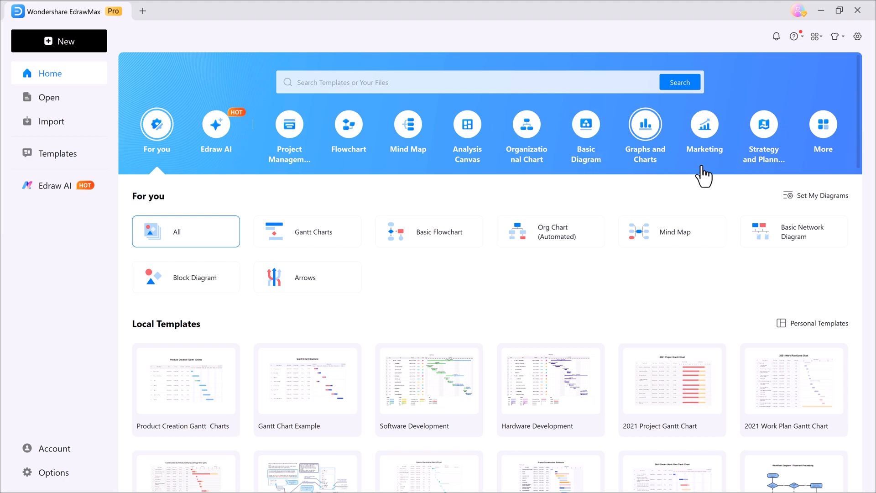
mouse_move(273, 254)
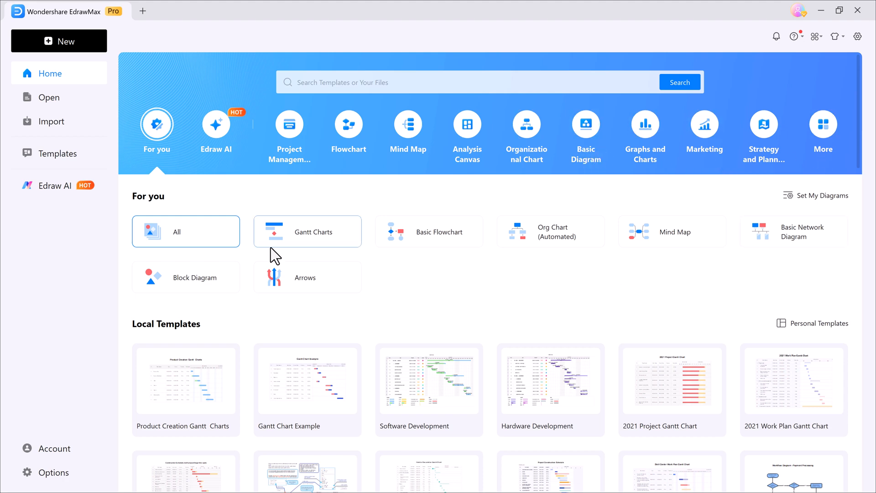
scroll("down", 3)
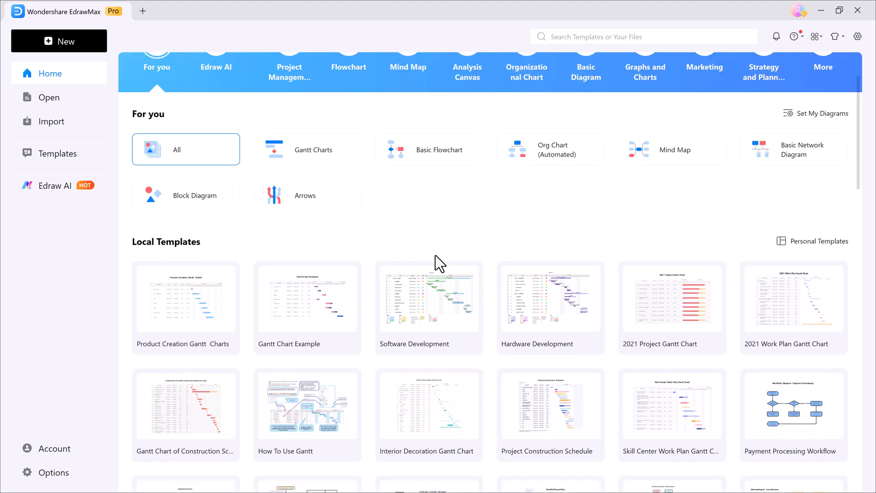
scroll("down", 3)
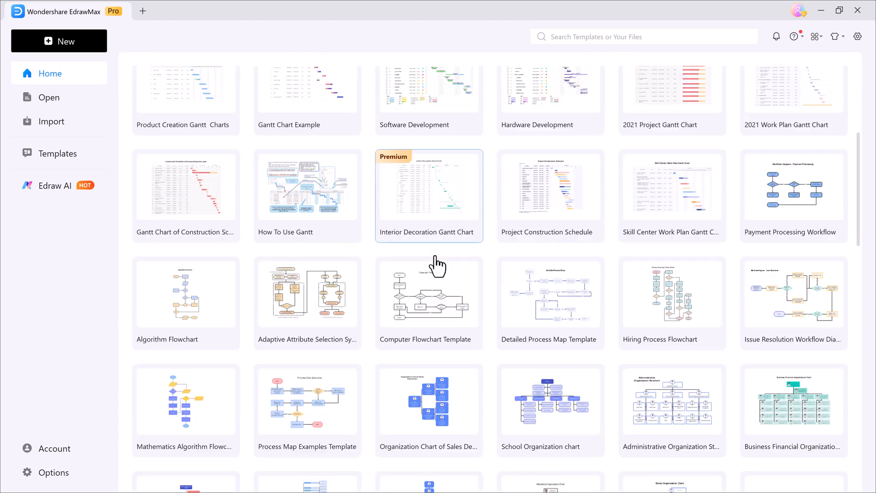
scroll("down", 3)
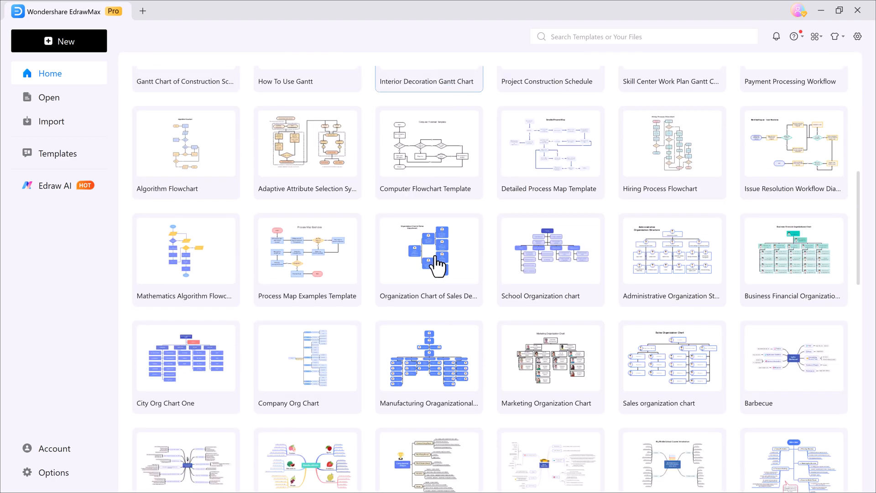
scroll("down", 3)
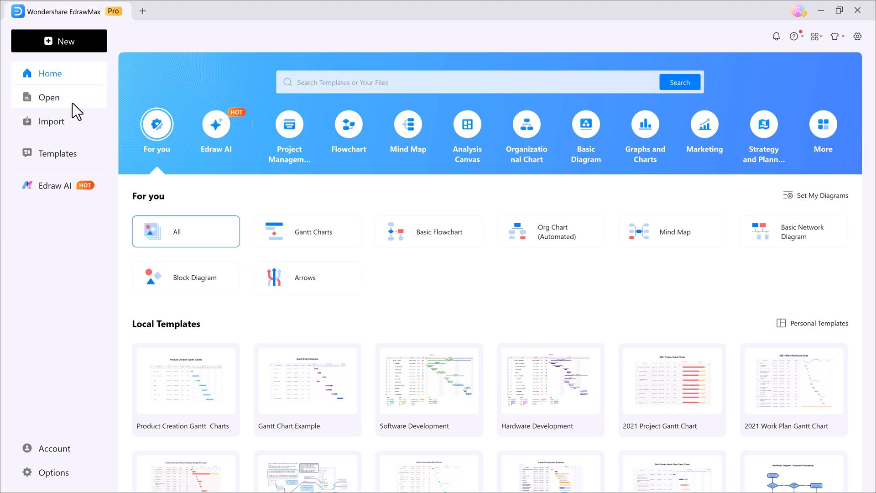
mouse_move(63, 189)
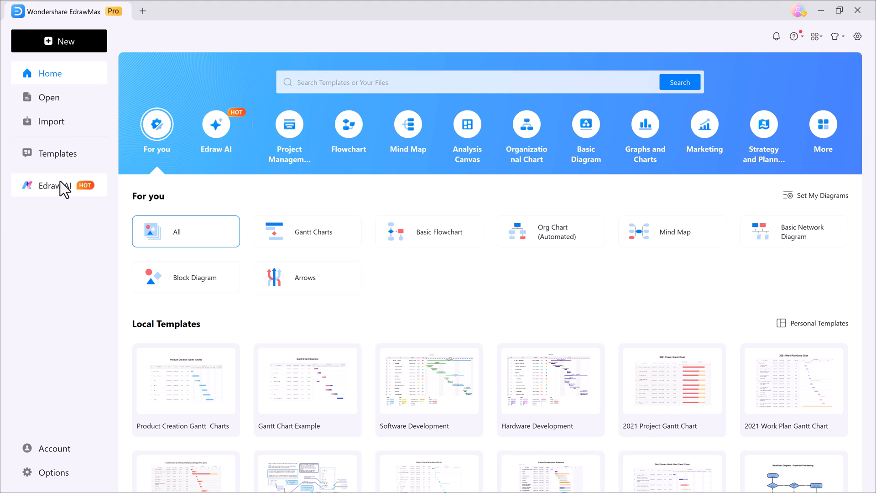
Step: Open the AI Diagram Creator and select the Flowchart category
left_click(50, 185)
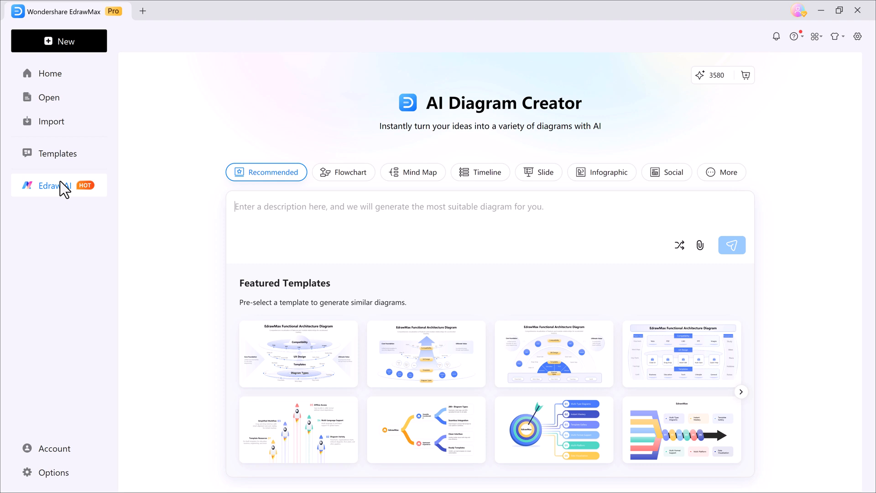
mouse_move(560, 124)
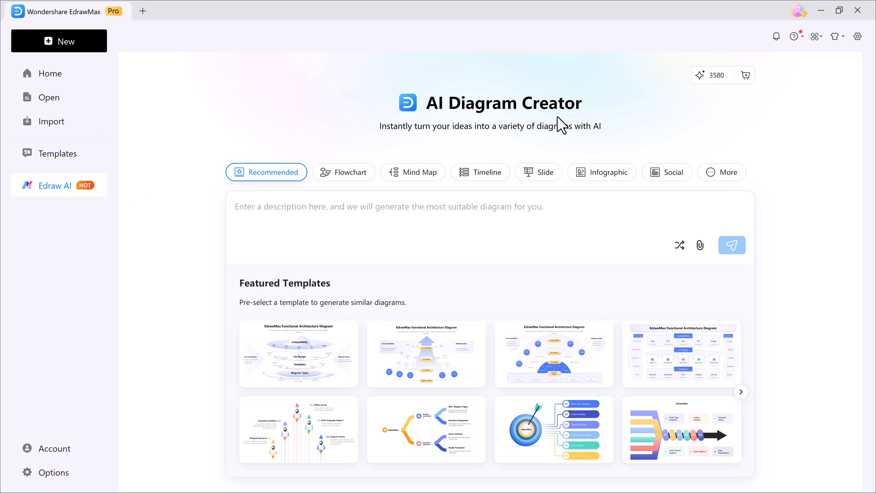
mouse_move(443, 152)
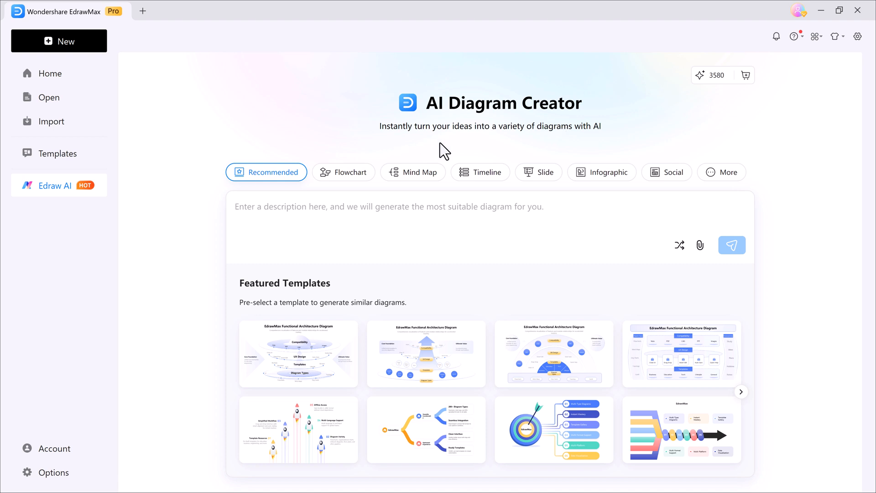
mouse_move(412, 177)
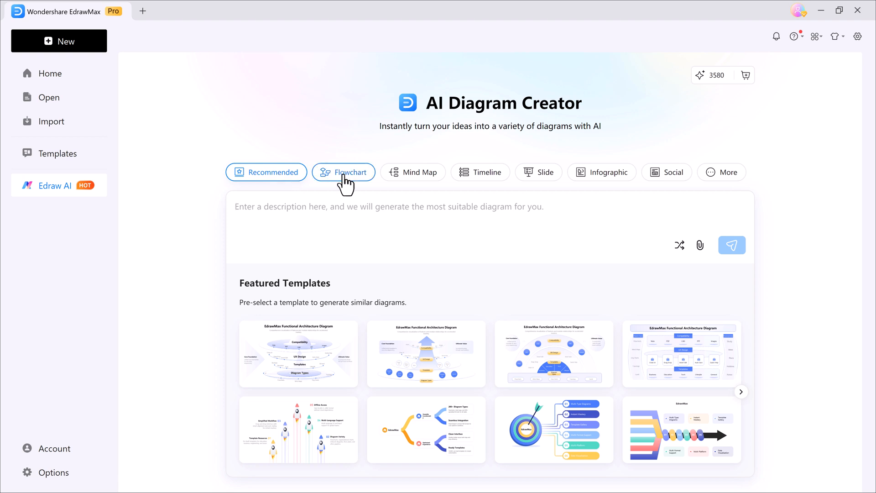
left_click(343, 172)
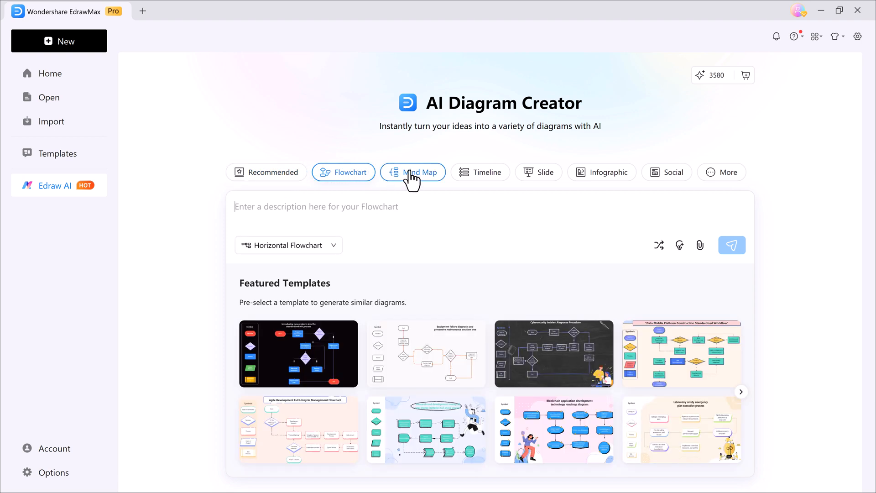
mouse_move(666, 172)
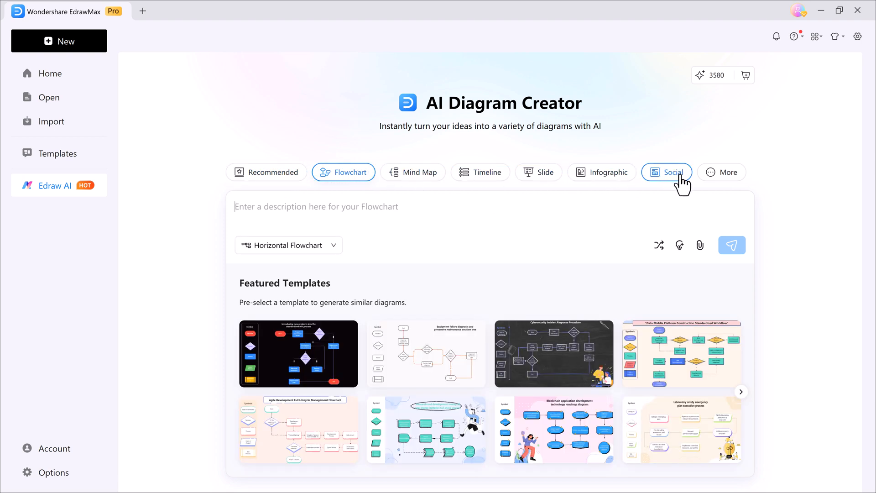
left_click(266, 172)
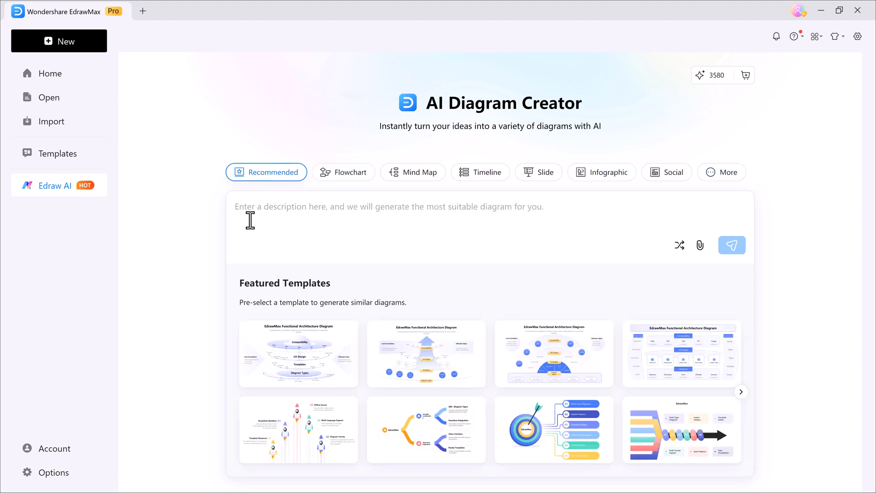
left_click(343, 171)
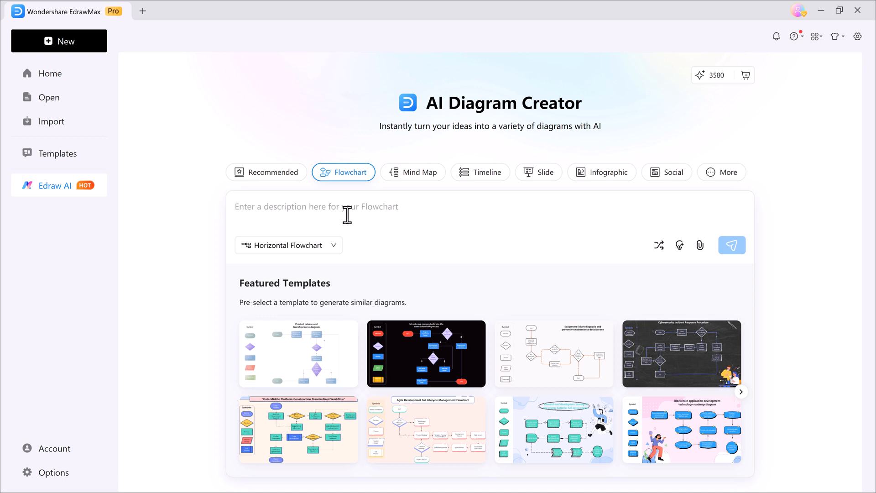
Step: Enter 'Create a flowchart for an e-commerce website order process.' and choose Vertical Flowchart
type("Create a flowchart for an e-commerce website order process.")
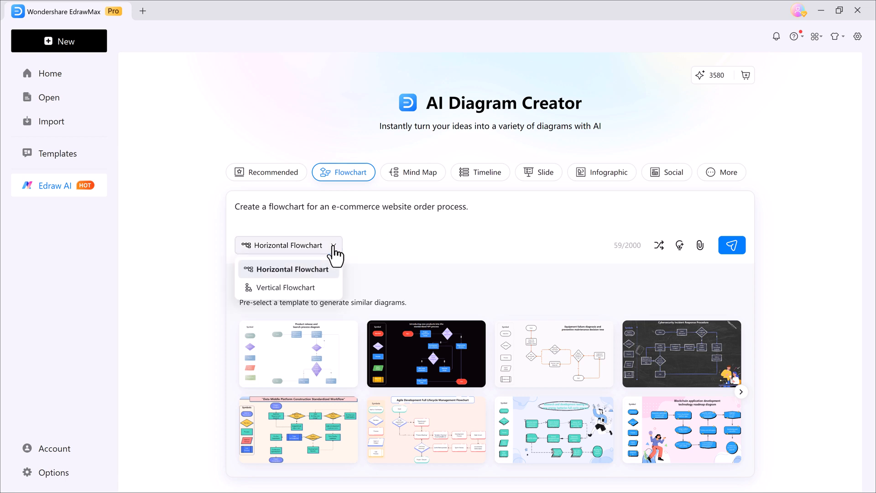
mouse_move(305, 290)
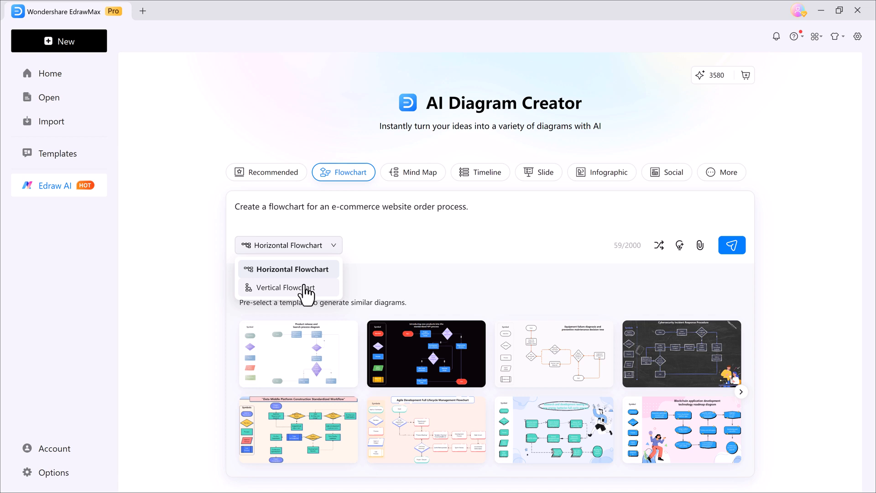
left_click(285, 287)
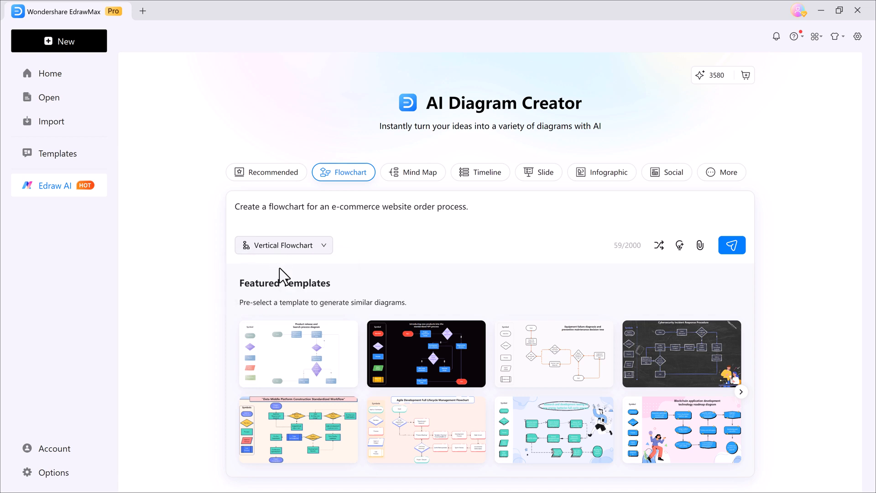
mouse_move(299, 352)
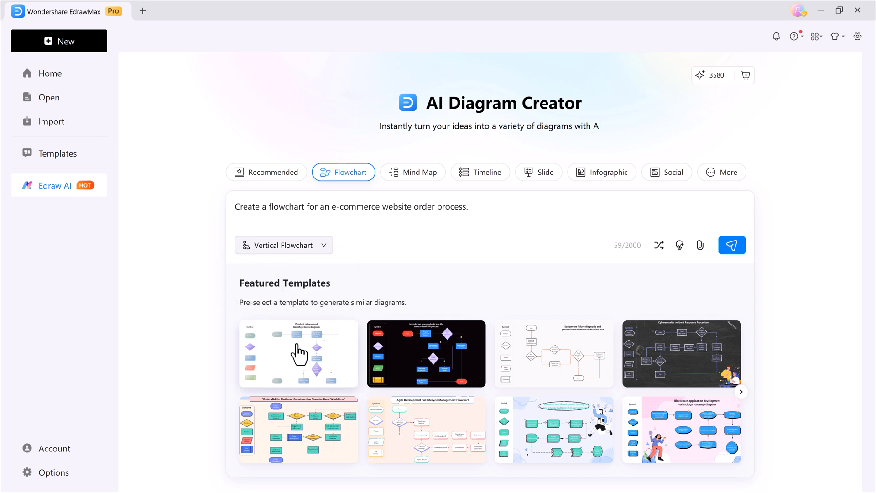
mouse_move(655, 383)
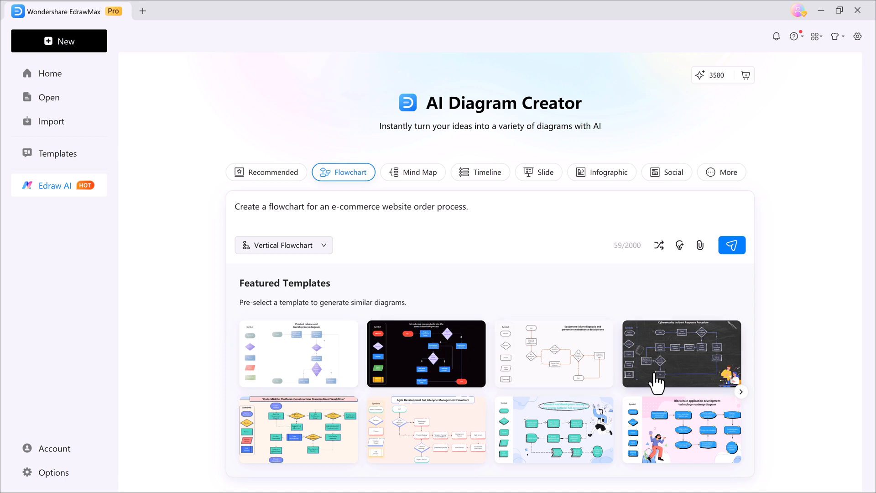
mouse_move(366, 344)
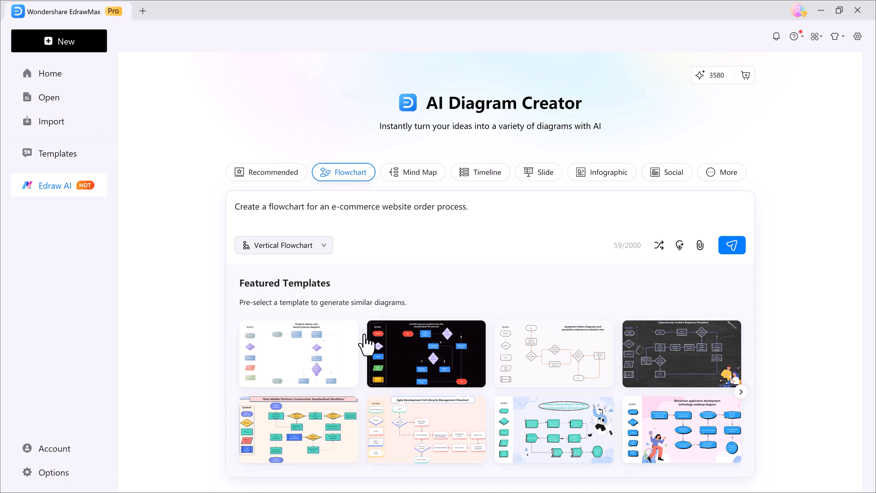
mouse_move(679, 245)
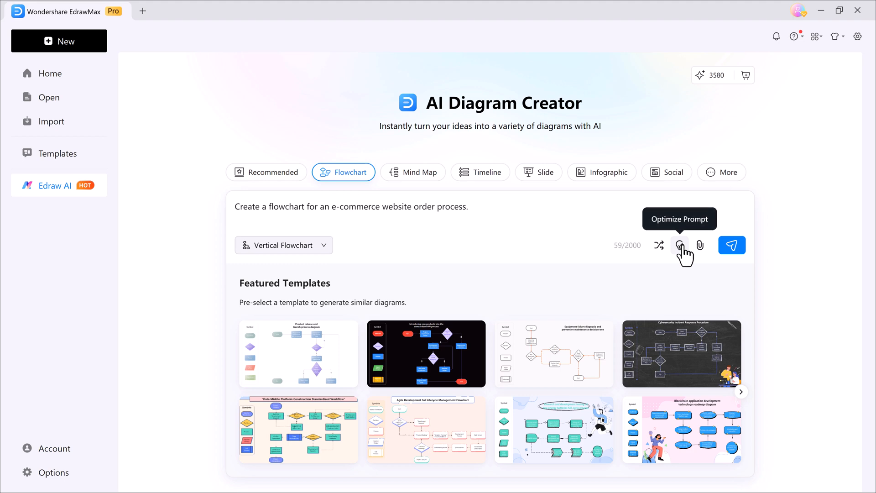
Step: Optimize the prompt into a detailed Spanish description of the order process
left_click(679, 245)
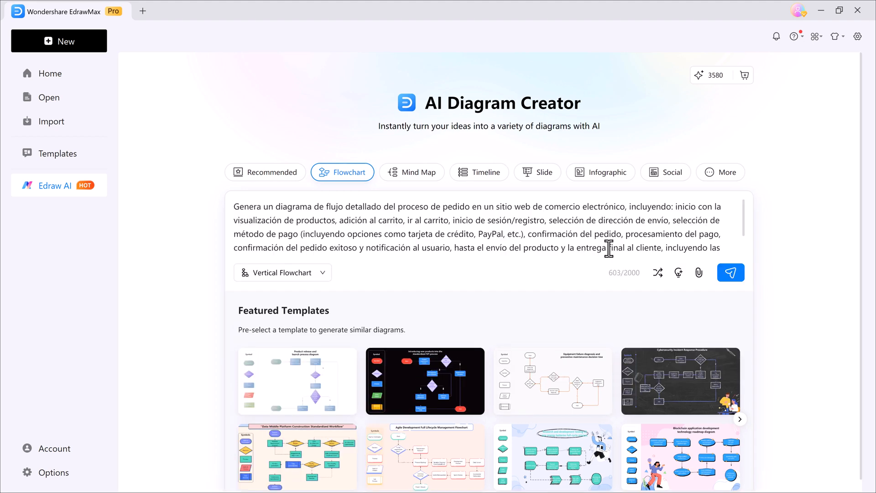
mouse_move(697, 273)
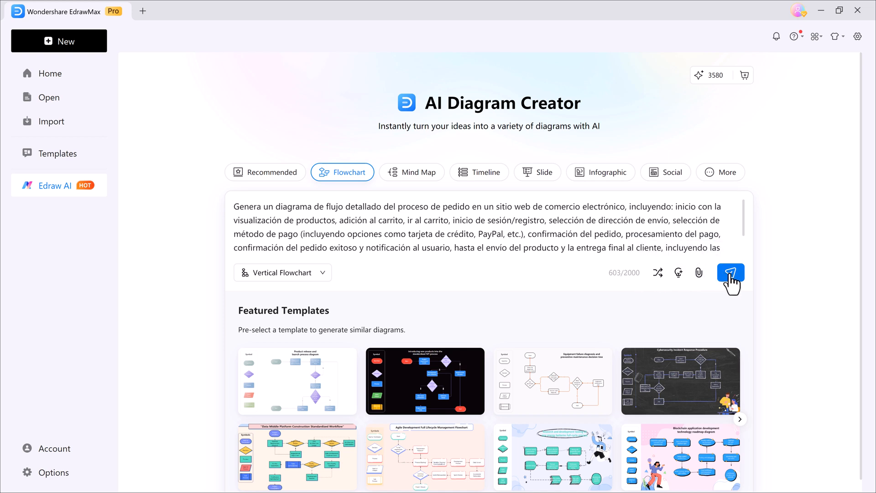
Step: Generate the flowchart, enlarge several variant previews, and switch to a blue colour scheme
left_click(730, 273)
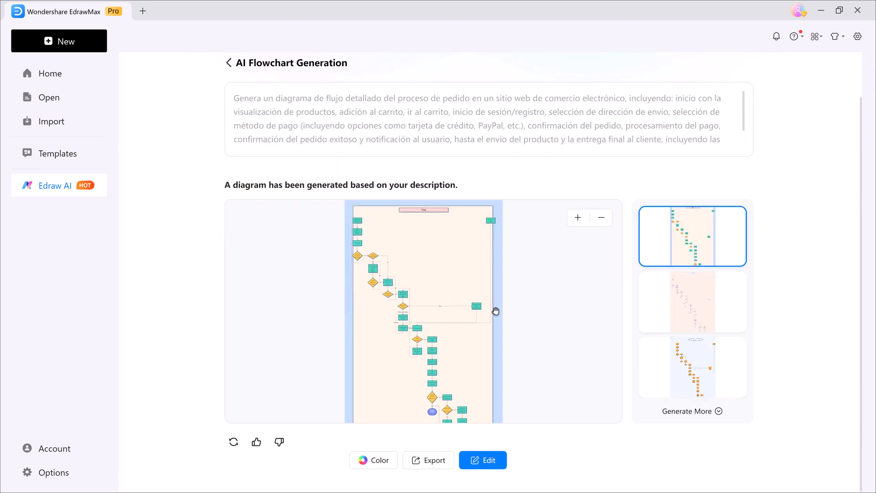
left_click(692, 302)
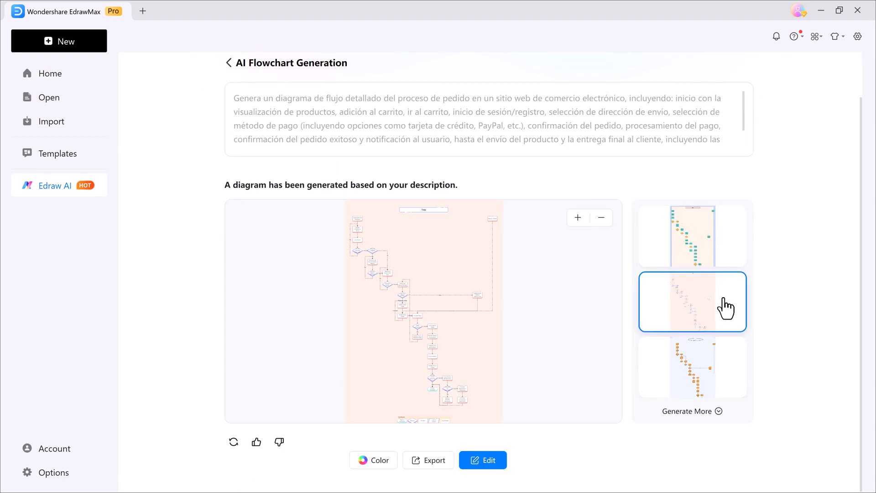
left_click(577, 217)
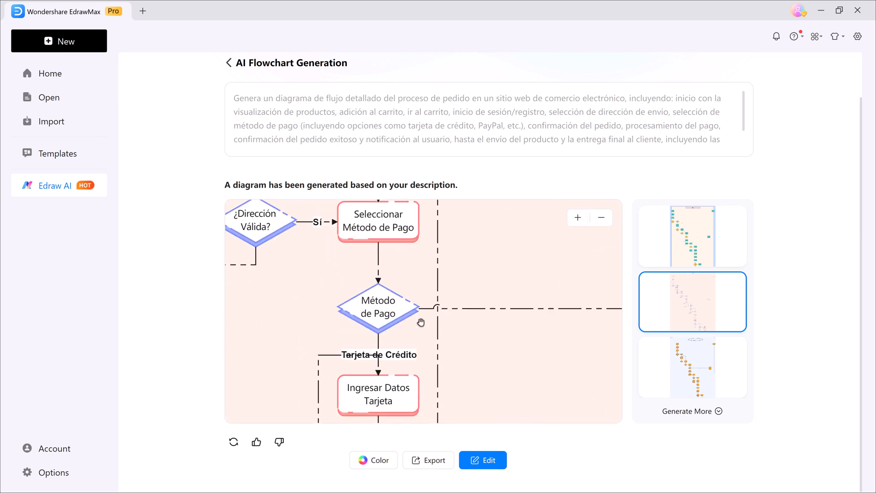
left_click(692, 366)
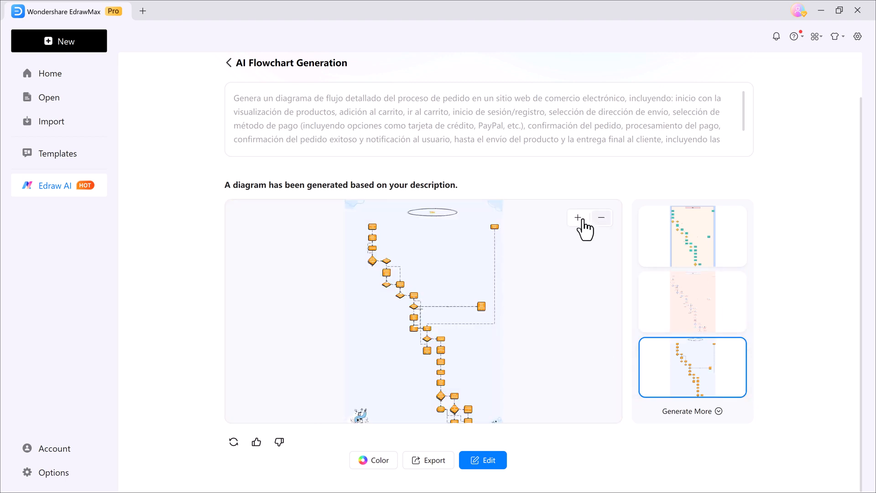
left_click(578, 217)
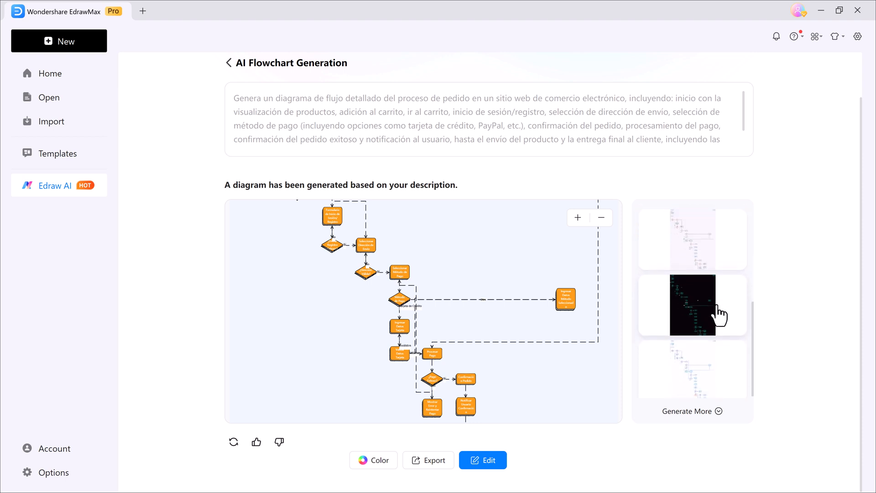
left_click(691, 236)
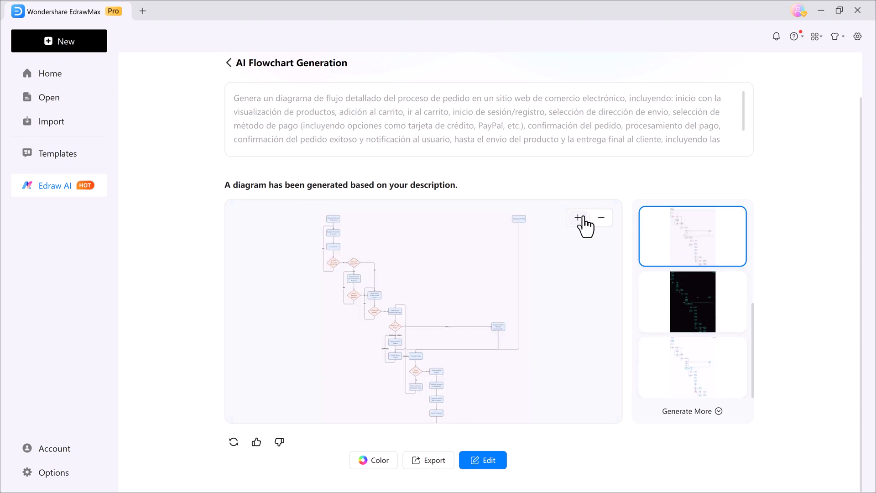
left_click(578, 217)
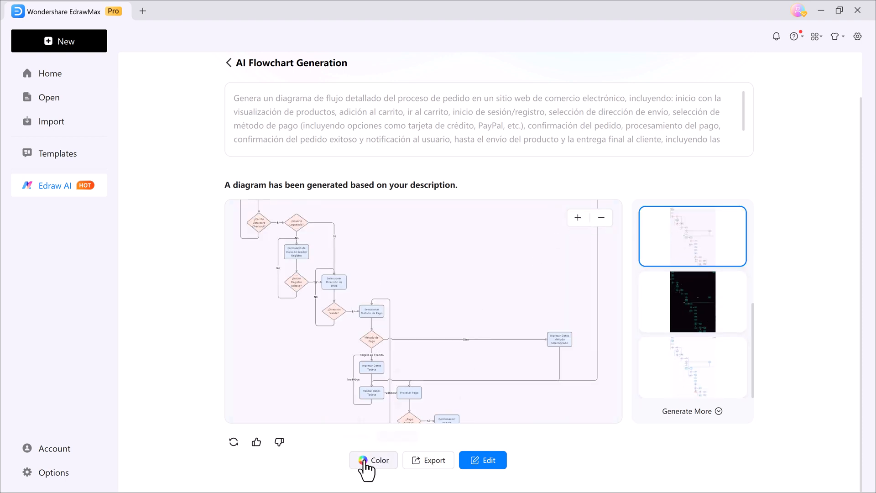
left_click(372, 460)
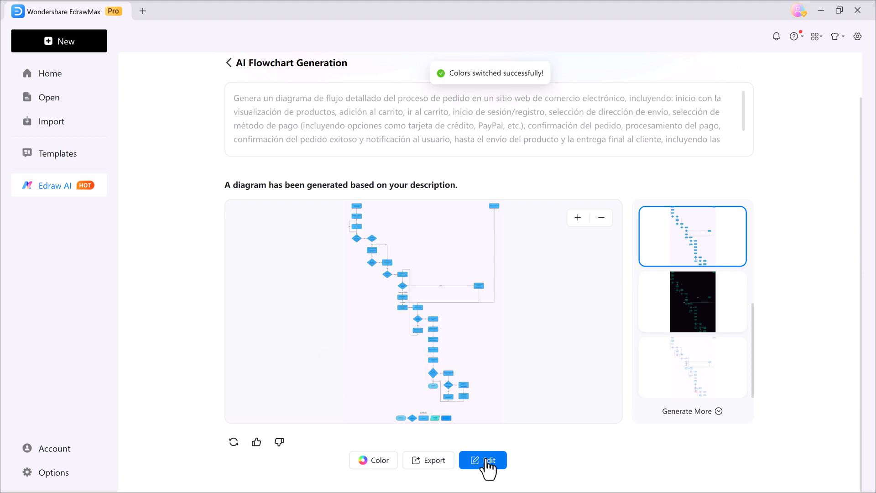
Step: Open the blue flowchart in the editor and browse the Images and Stickers libraries
left_click(482, 460)
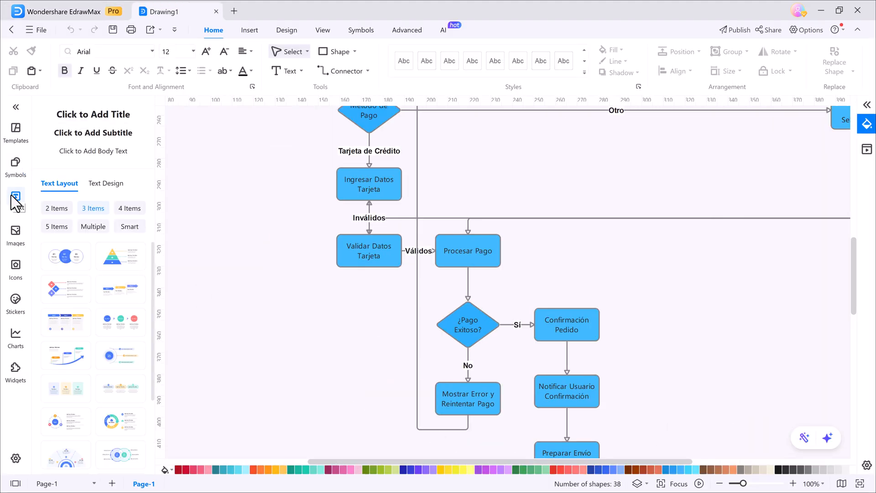
left_click(15, 234)
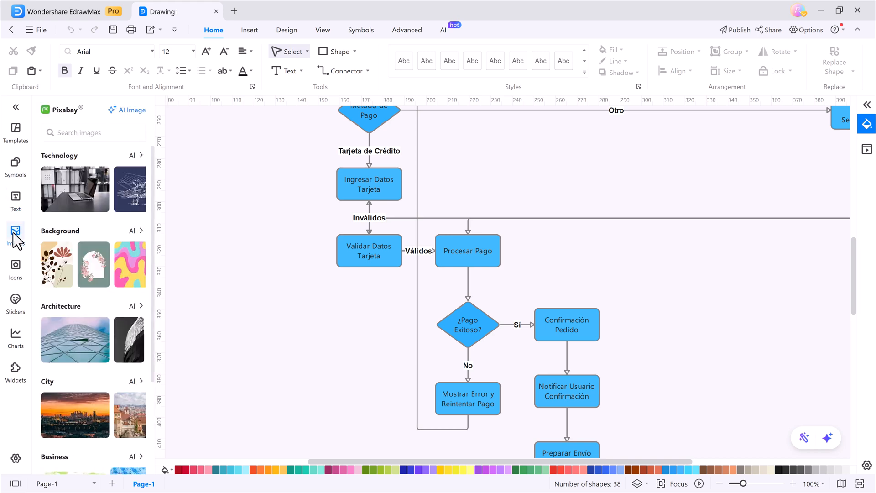
left_click(16, 300)
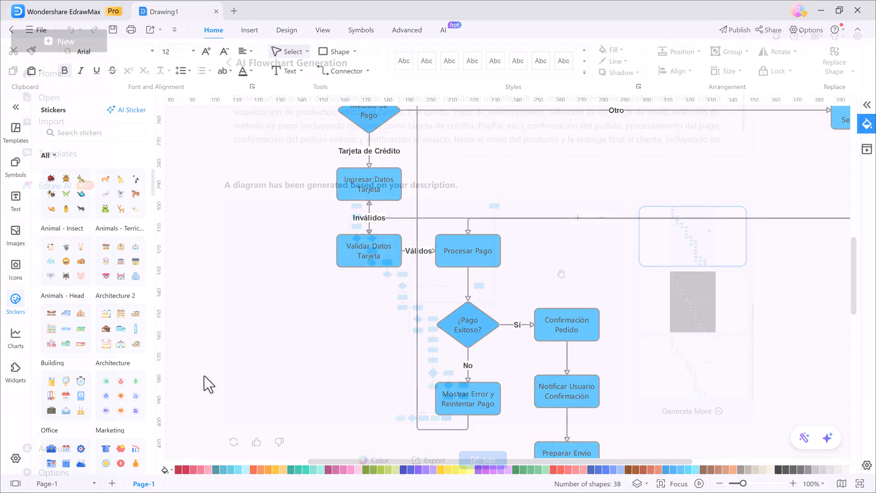
left_click(428, 460)
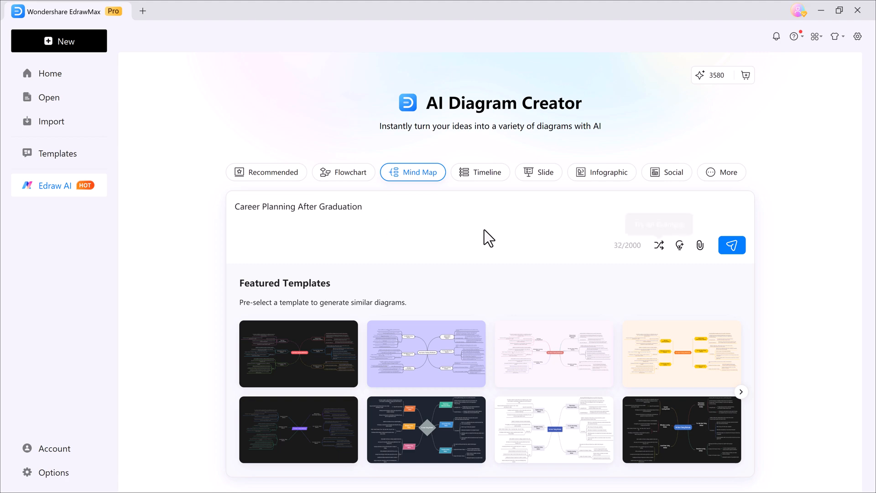
mouse_move(397, 226)
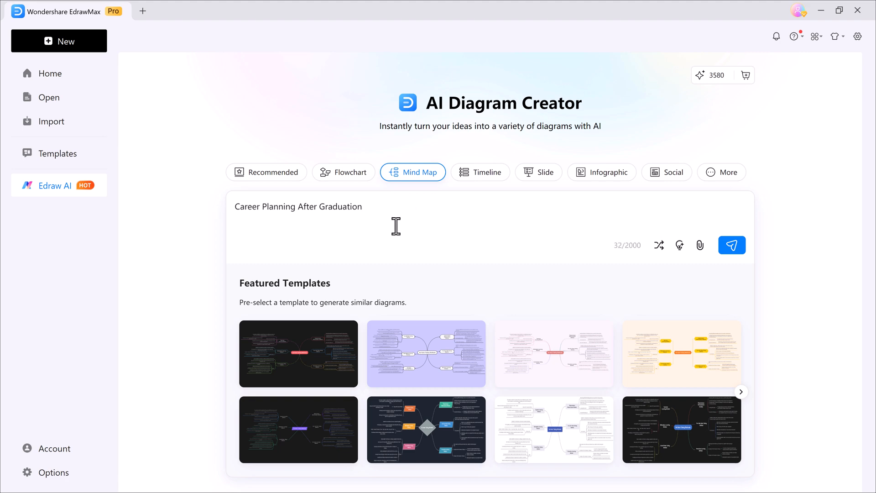
mouse_move(420, 251)
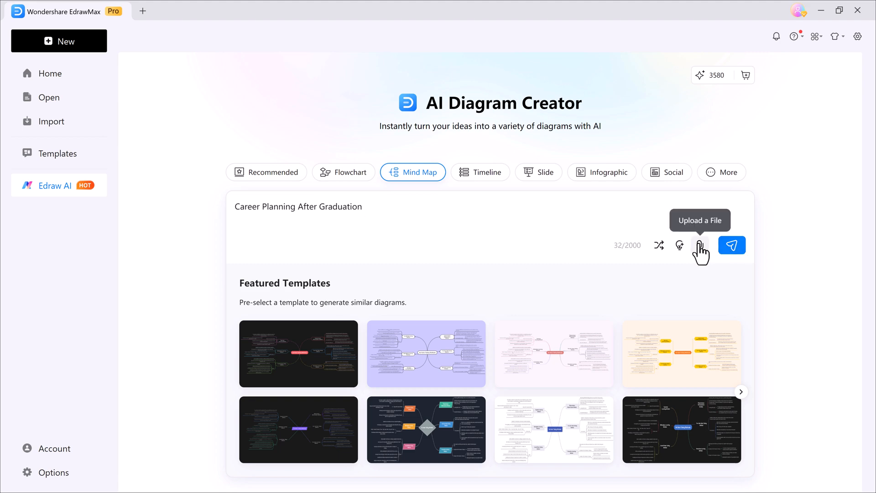
mouse_move(680, 251)
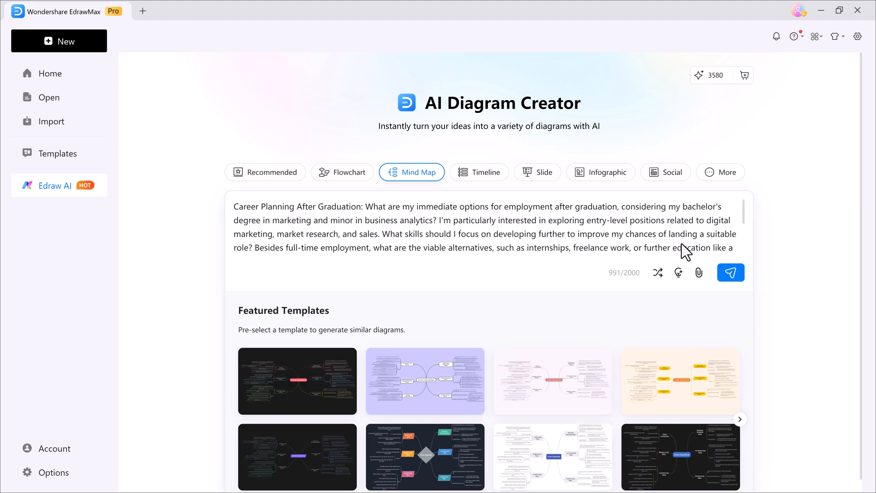
Step: Generate career-planning mind map variants, scroll through them, then go back to the creator
left_click(730, 273)
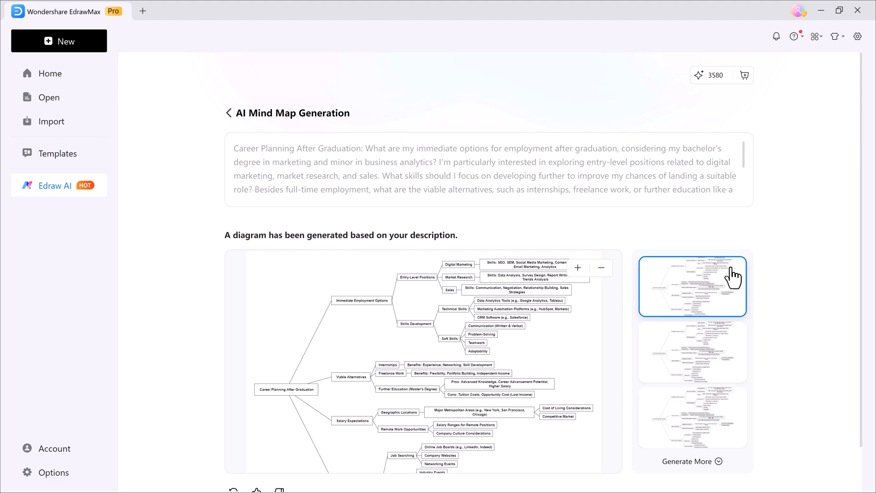
scroll("down", 3)
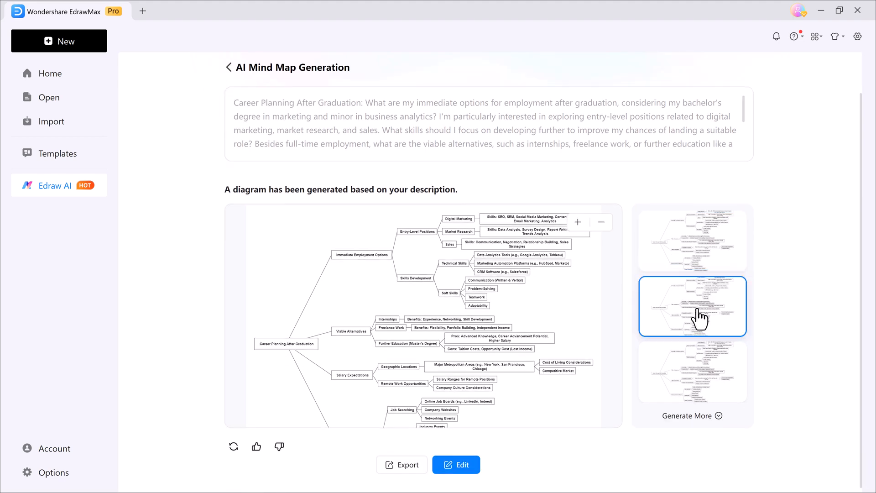
left_click(692, 371)
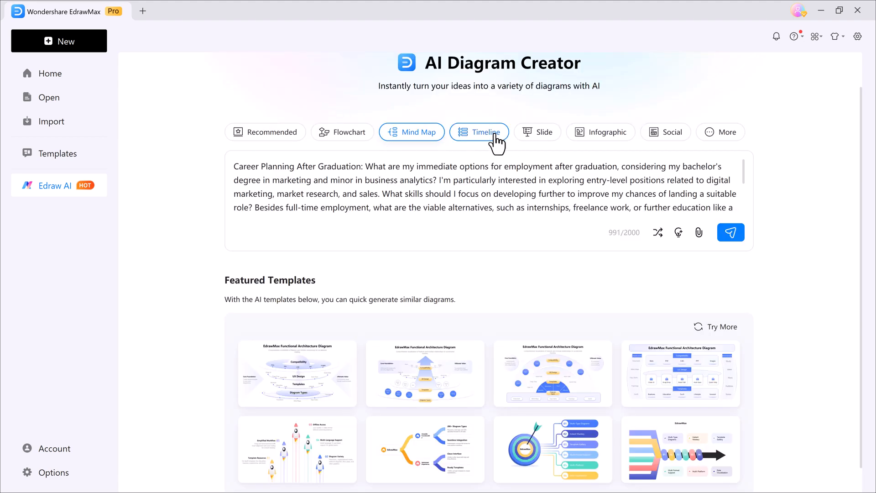
Step: Generate a U.S. presidential elections timeline and preview the winding-road and vertical variants
left_click(480, 131)
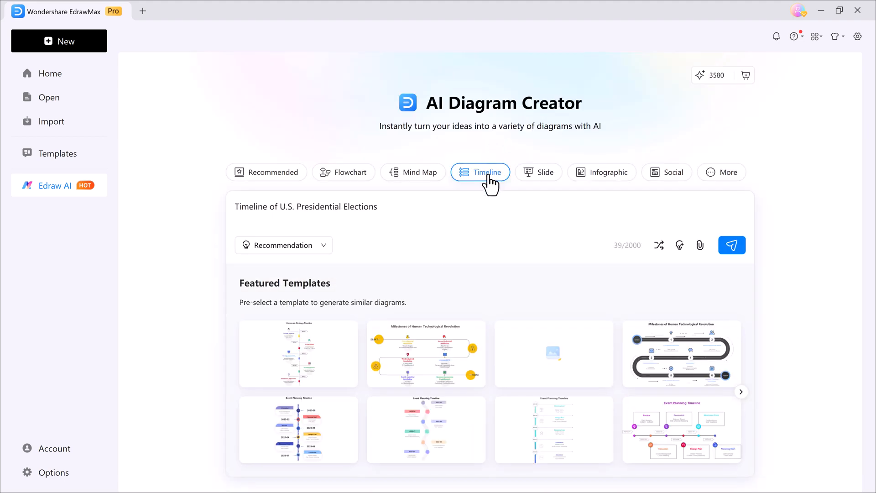
mouse_move(764, 173)
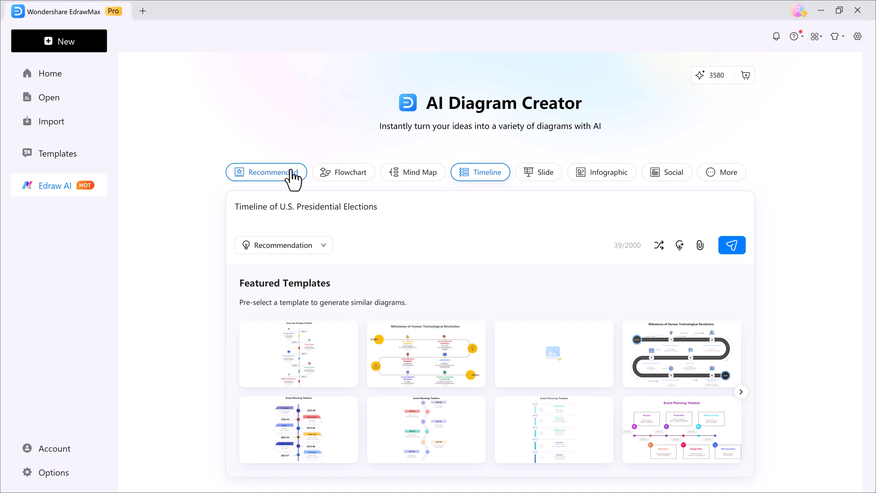
mouse_move(441, 366)
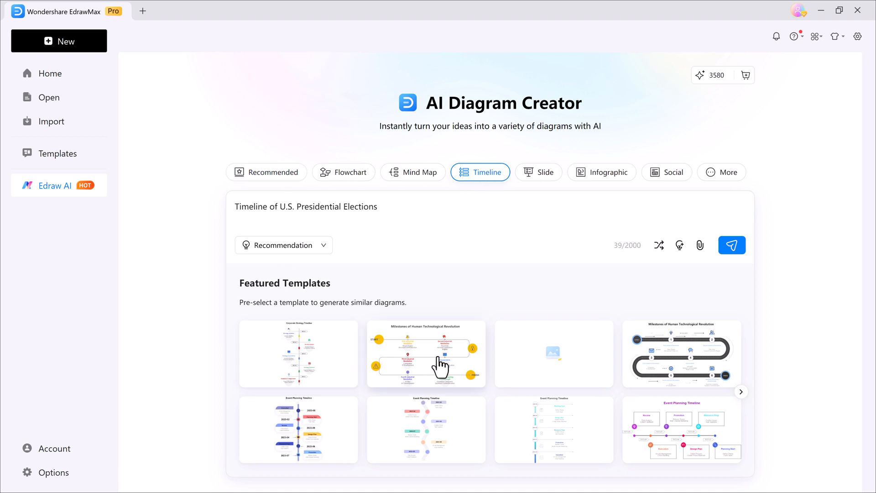
left_click(732, 244)
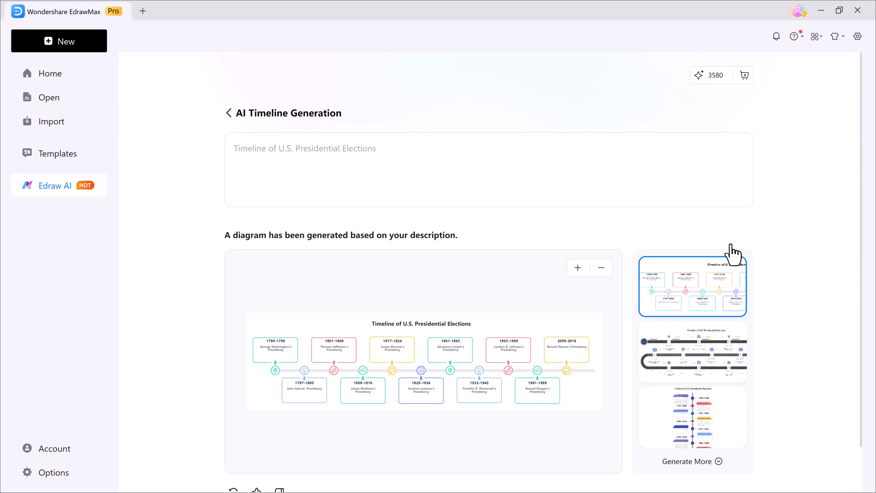
mouse_move(560, 276)
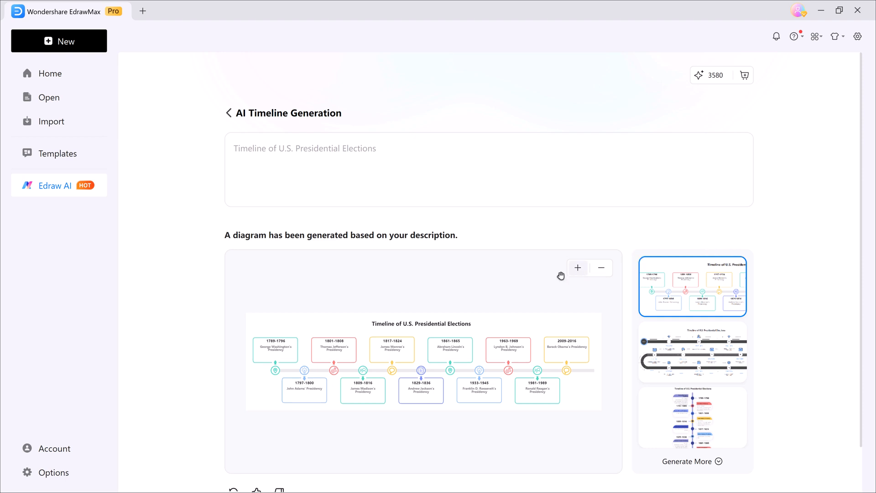
mouse_move(663, 311)
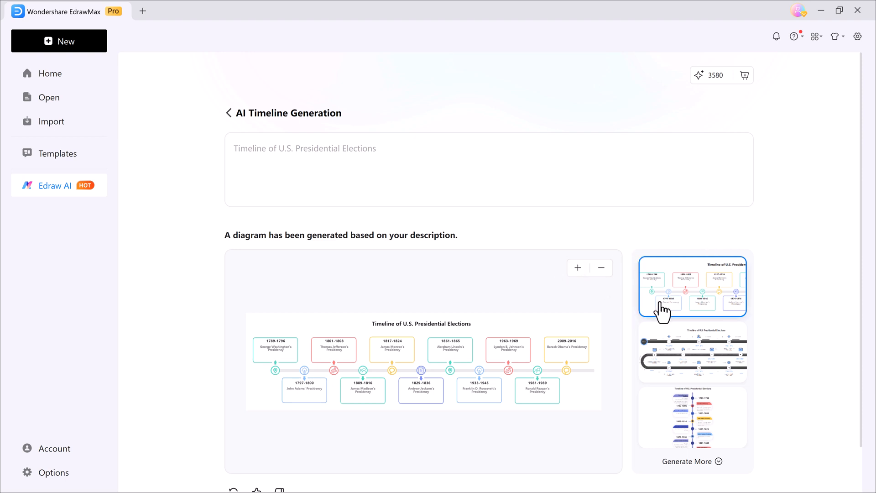
scroll("down", 3)
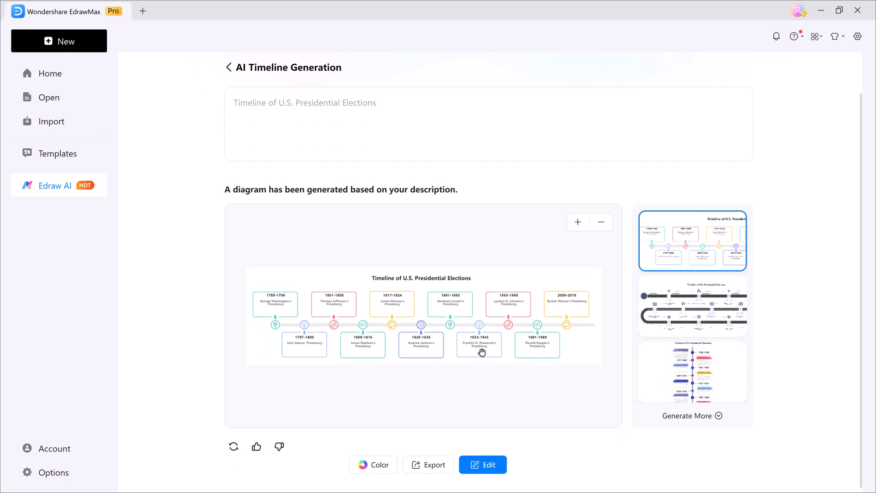
left_click(692, 305)
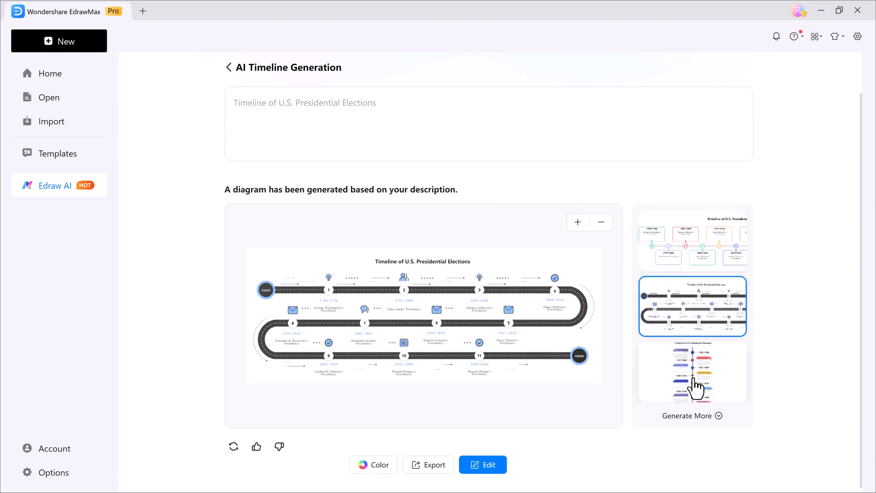
left_click(692, 372)
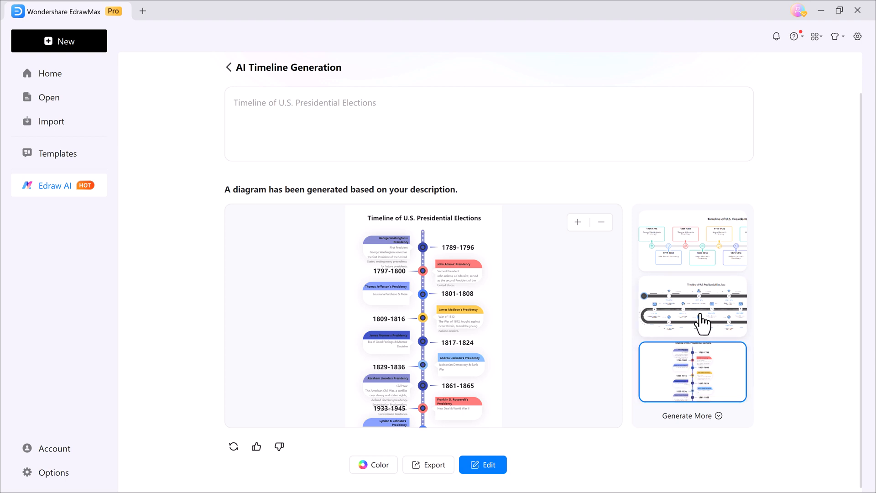
mouse_move(620, 383)
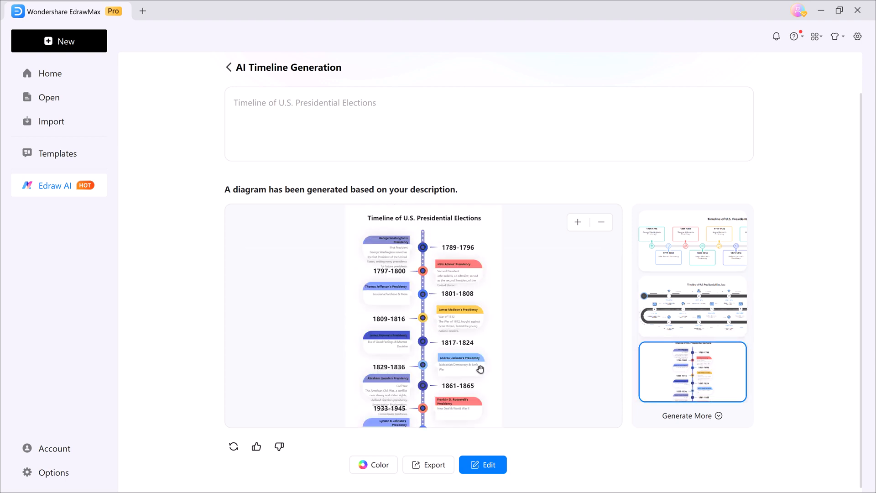
Step: Recolour the vertical timeline, trying one scheme before applying the pink palette
scroll("down", 3)
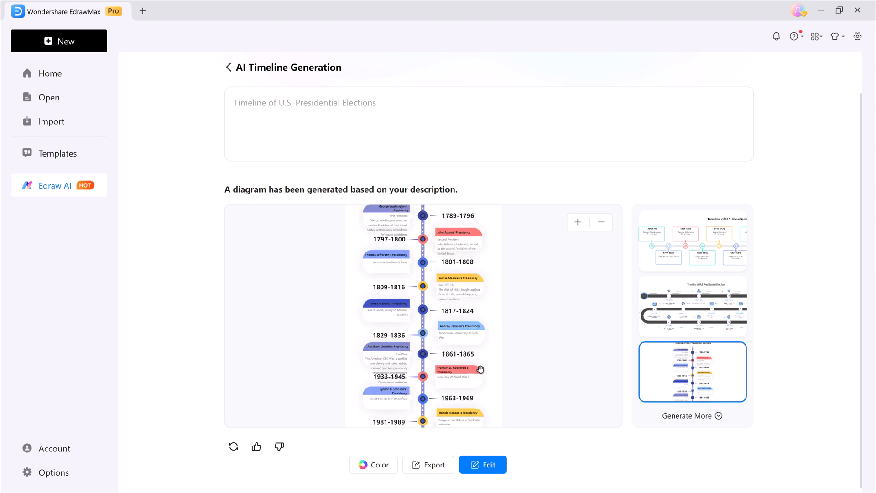
left_click(373, 465)
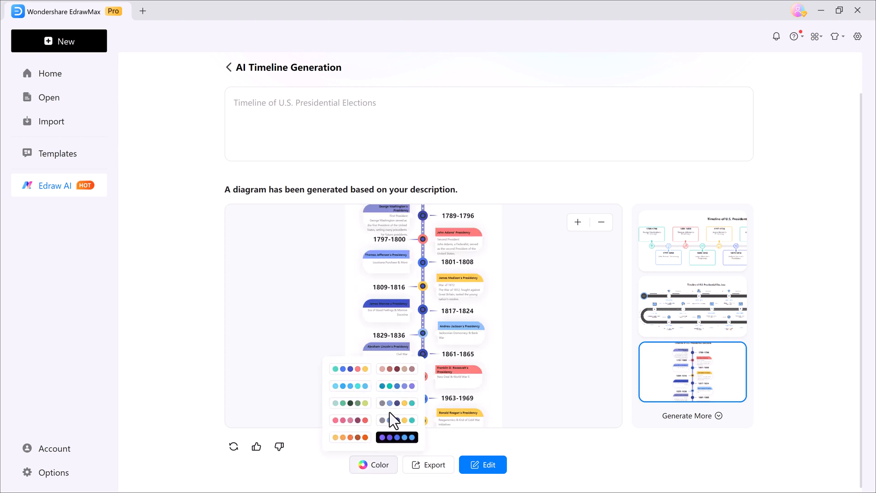
left_click(396, 437)
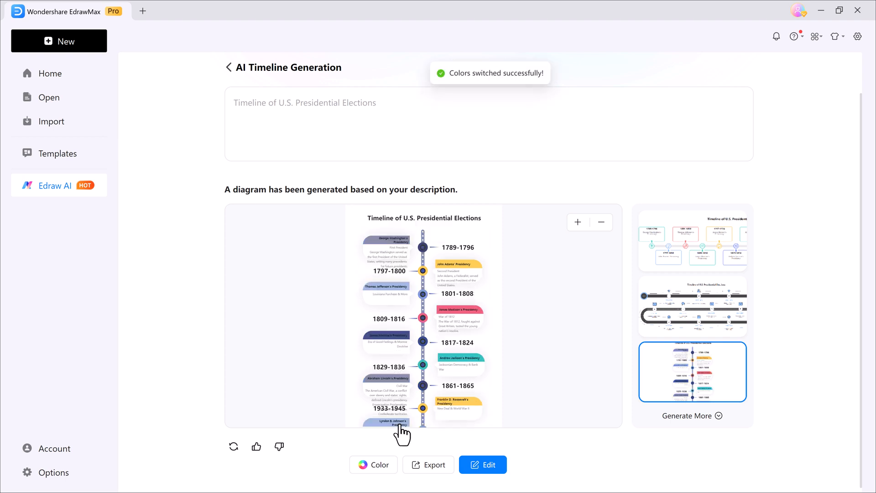
left_click(373, 464)
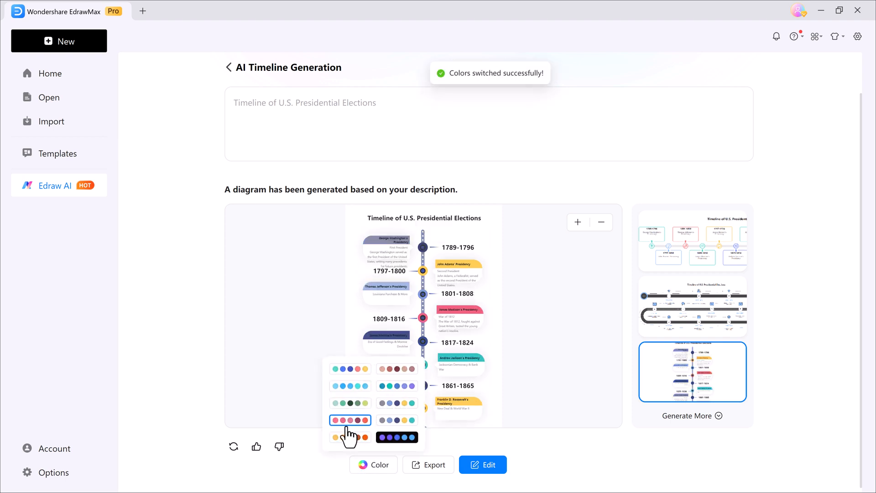
left_click(350, 420)
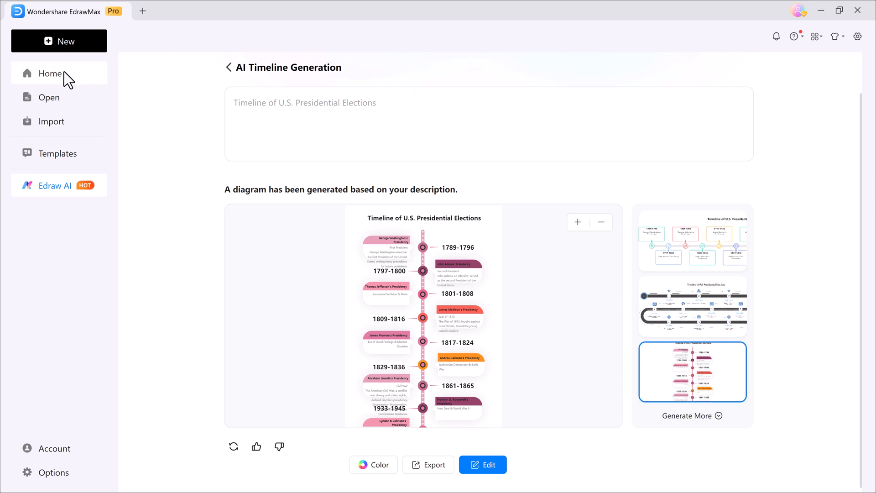
left_click(50, 73)
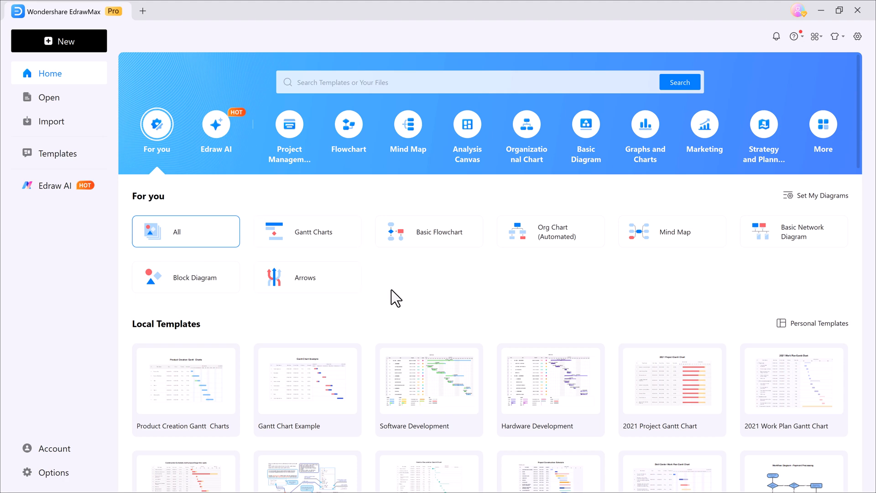
mouse_move(348, 134)
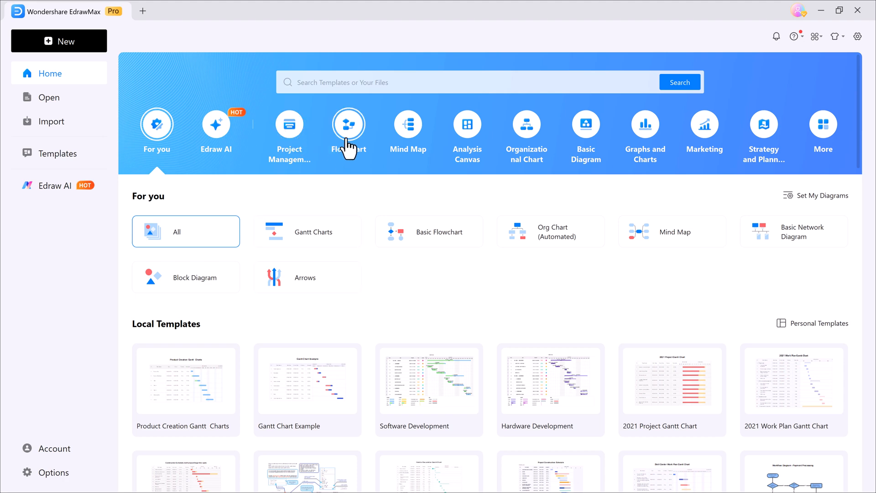
mouse_move(225, 176)
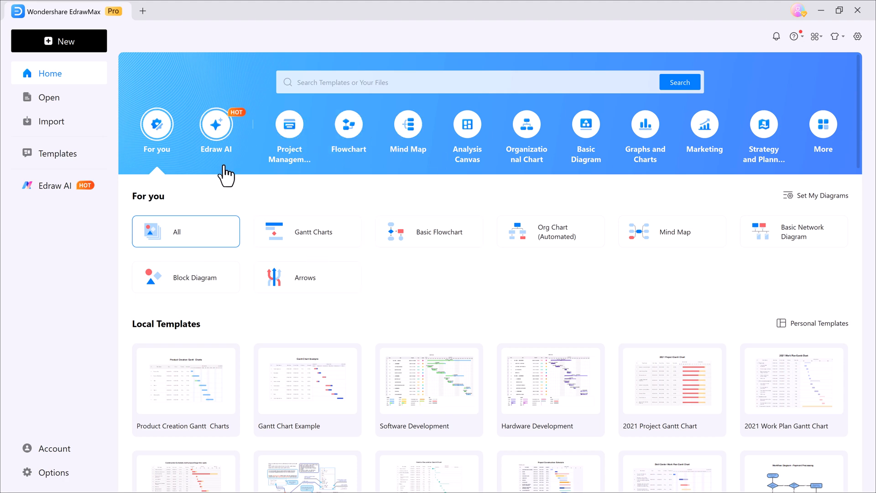
mouse_move(157, 124)
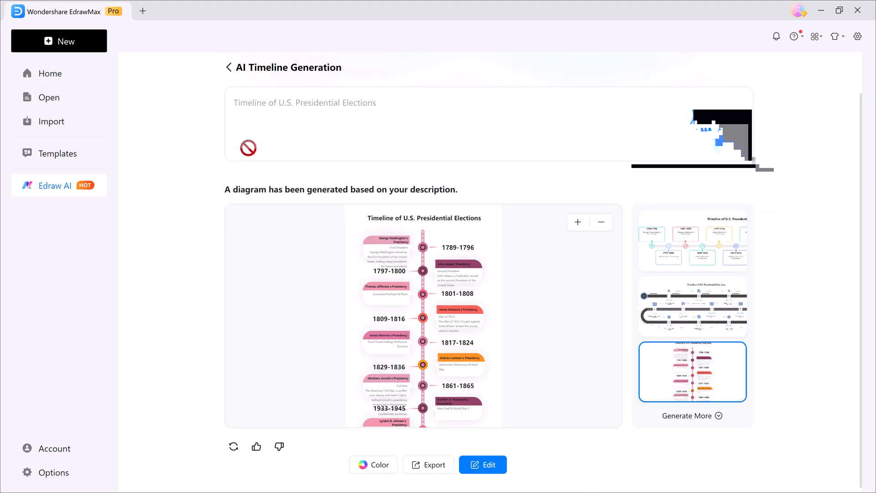
left_click(228, 67)
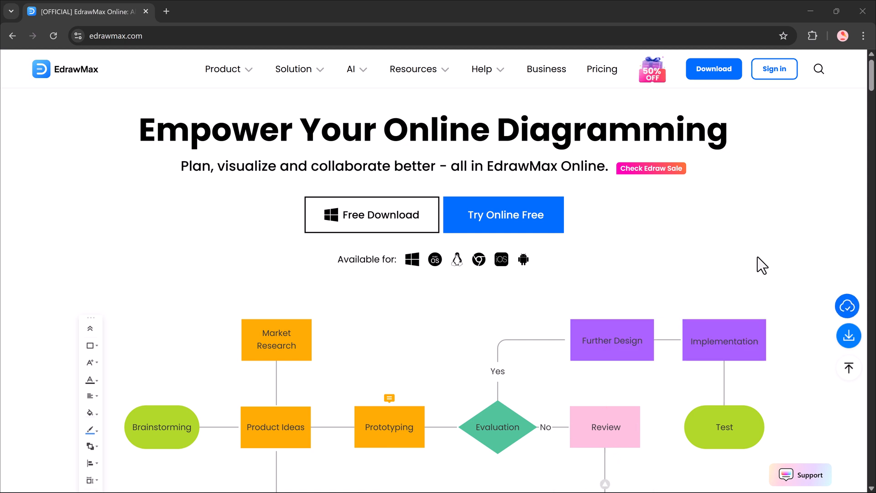
mouse_move(389, 398)
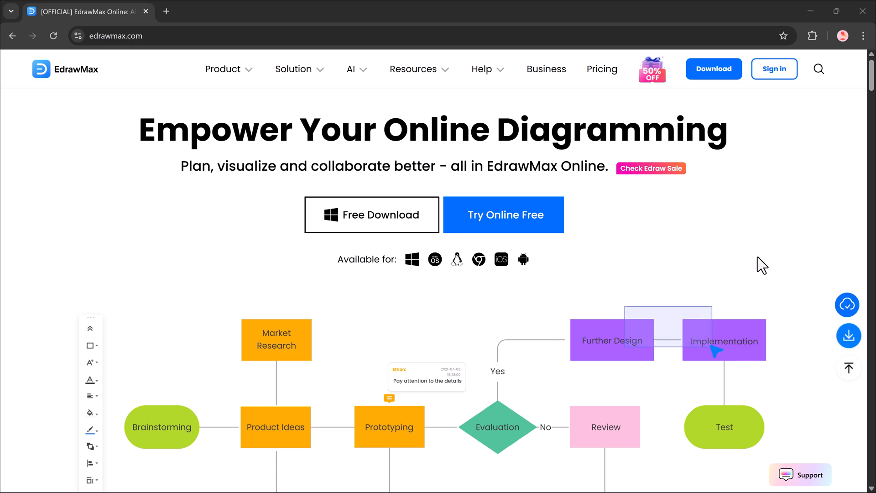
Step: Open edrawmax.com in Chrome and scroll to the product-development flowchart demo
left_click(90, 412)
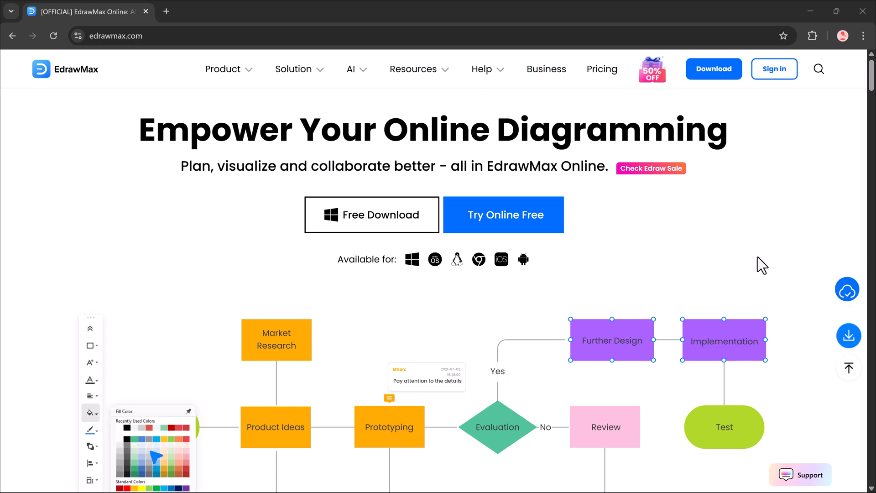
scroll("down", 3)
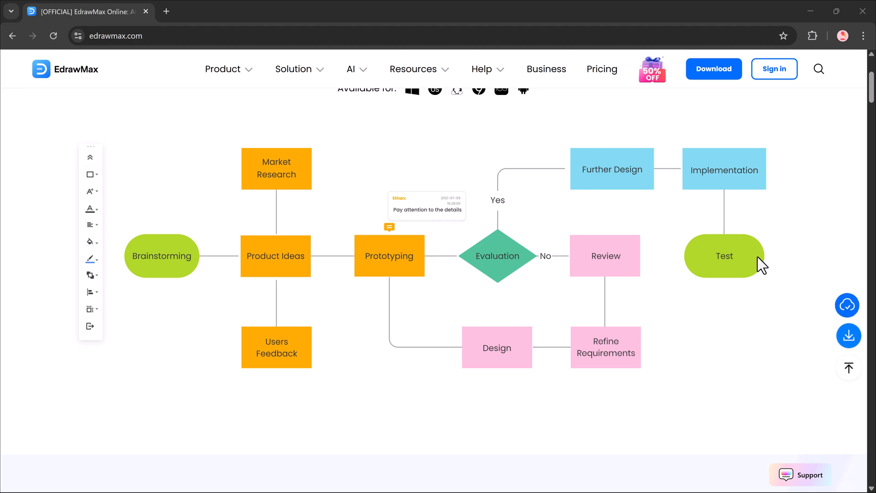